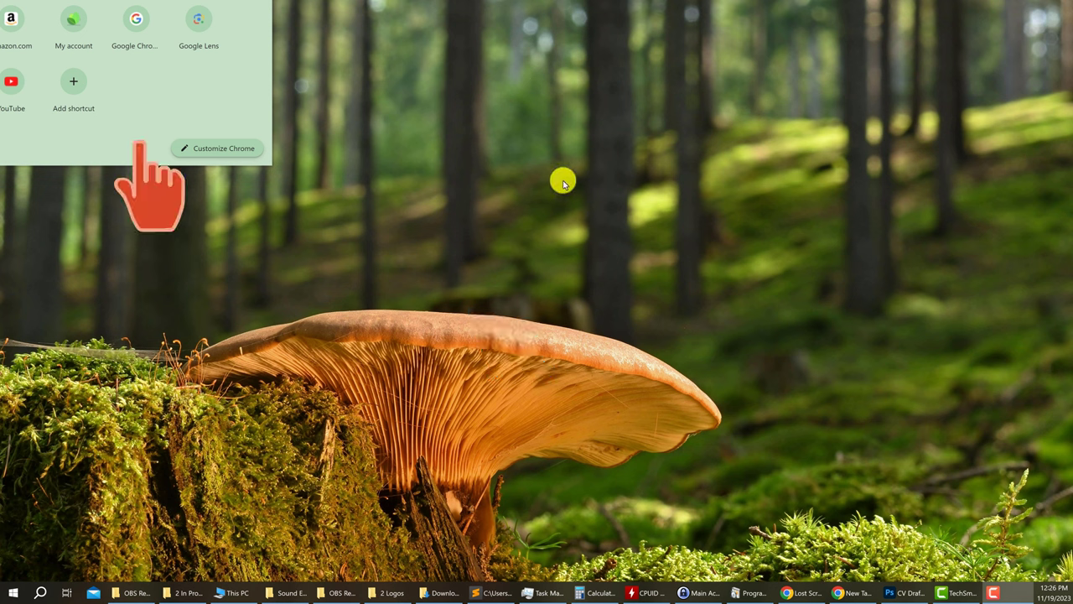
mouse_move(292, 171)
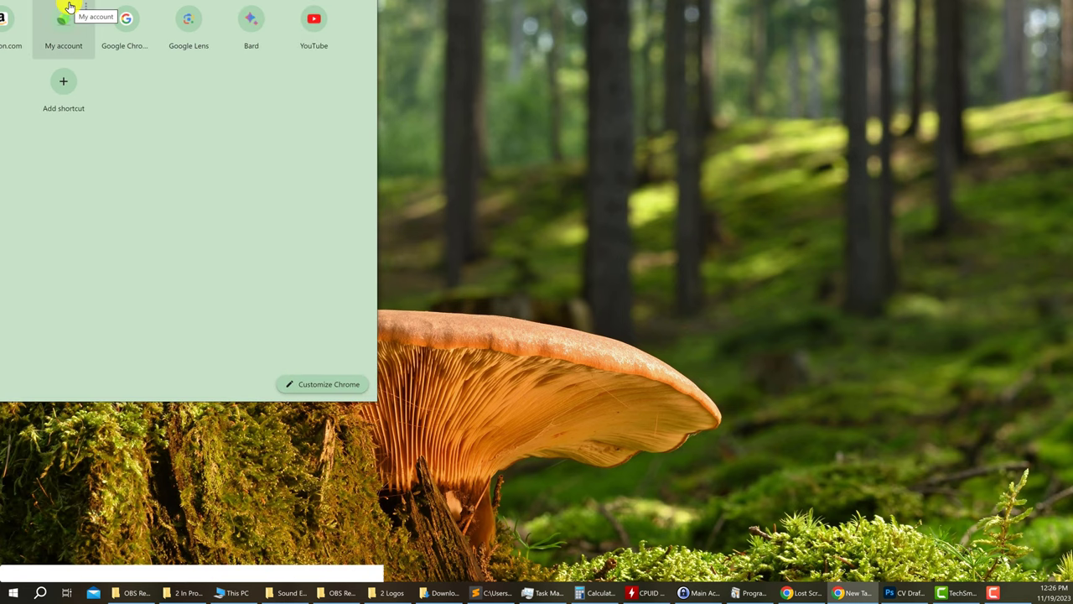
mouse_move(342, 248)
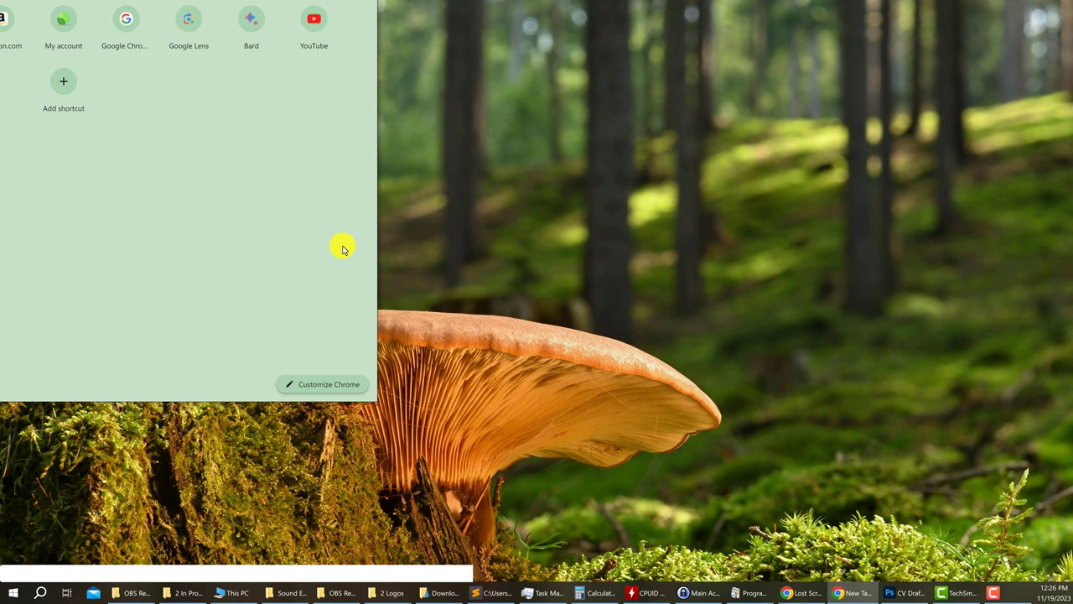
mouse_move(444, 348)
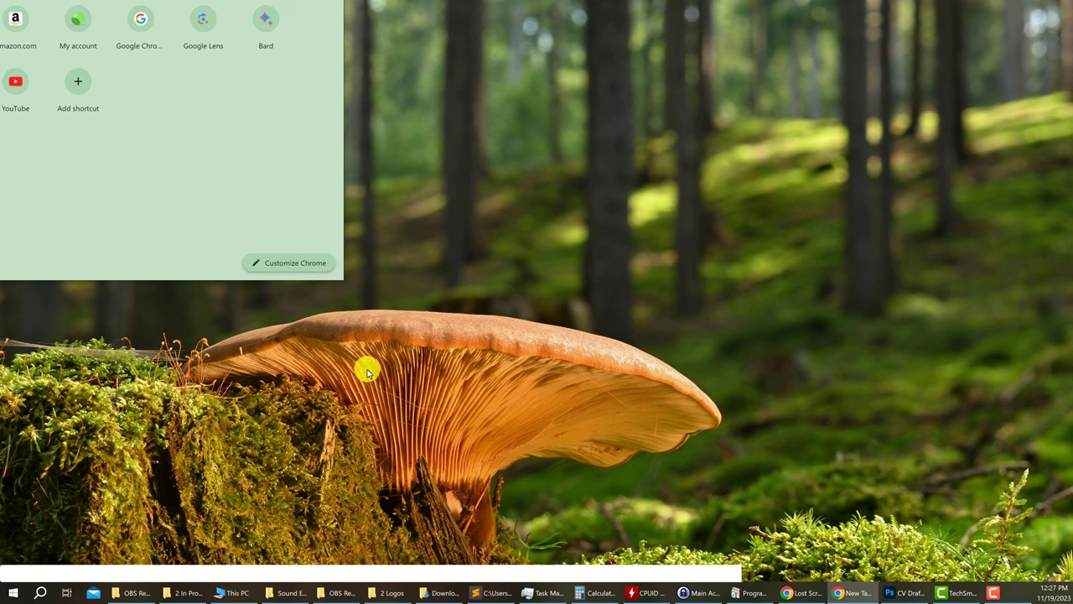
mouse_move(346, 211)
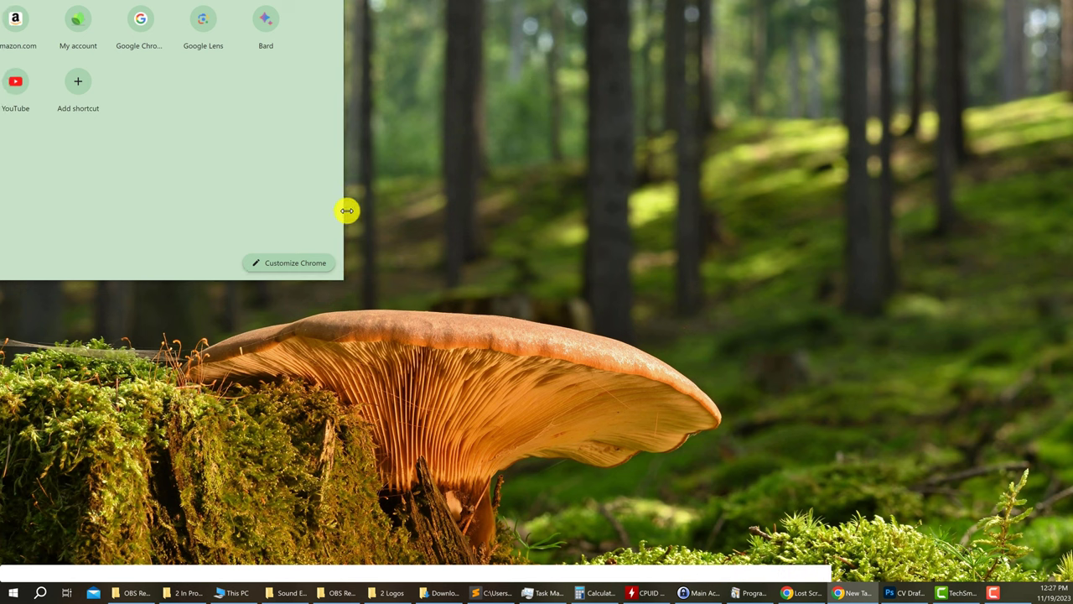
- Narrow the partly off-screen Chrome window by dragging its right edge left
left_click_drag(346, 210, 455, 211)
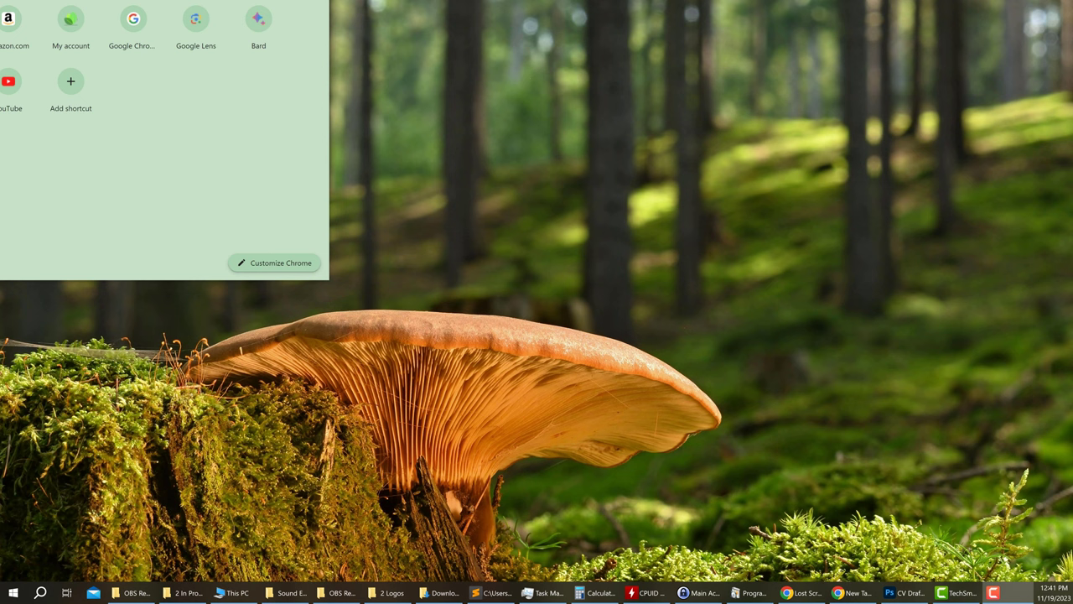
mouse_move(885, 445)
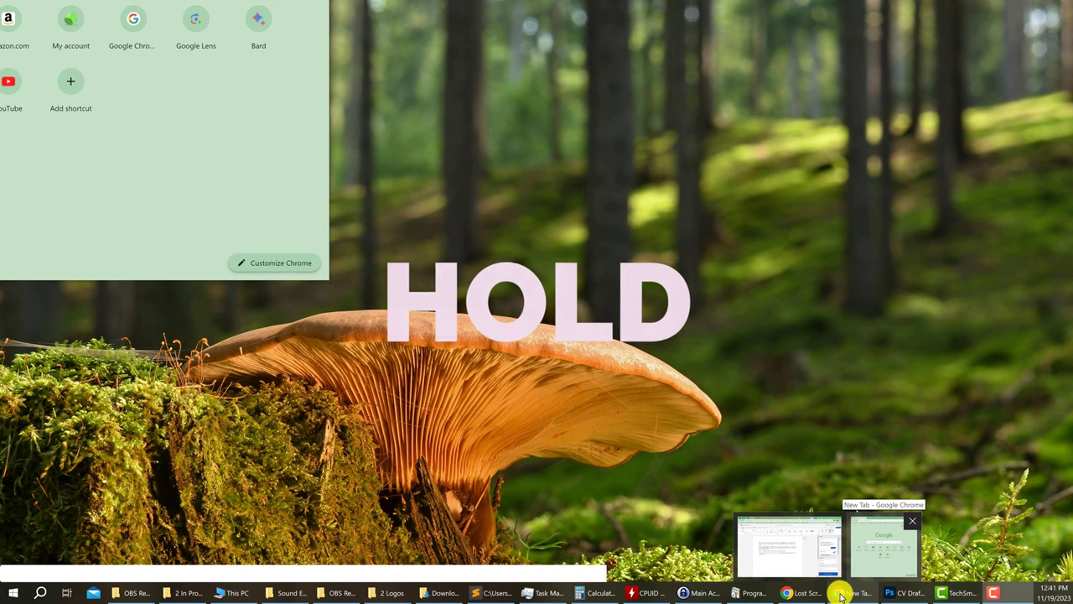
- Hold Shift to start recovering the off-screen New Tab Chrome window
key("shift")
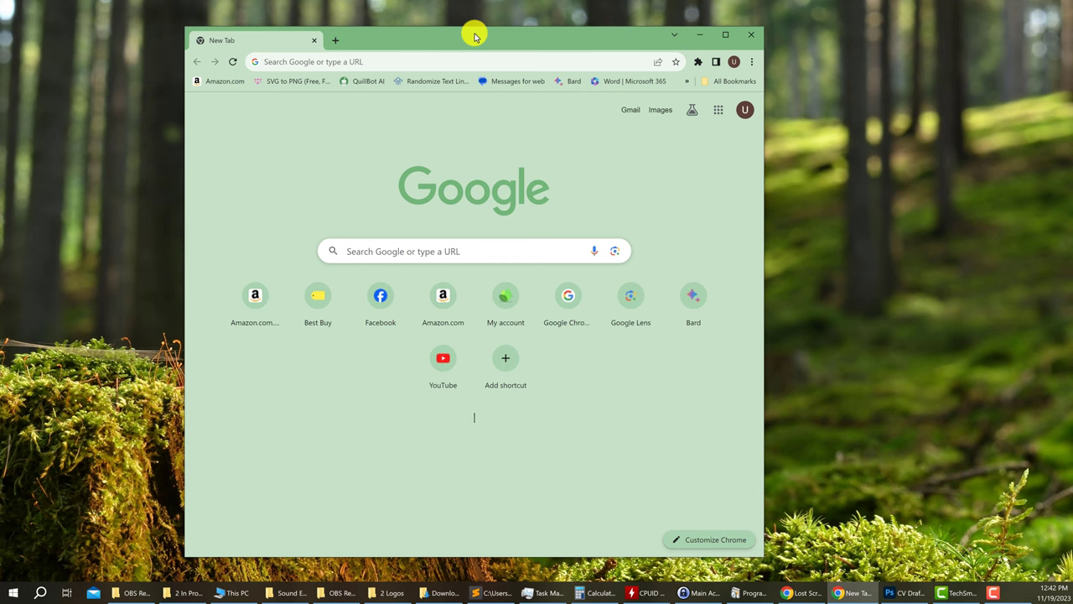
- Drag the New Tab window's title bar toward the middle of the desktop
left_click_drag(473, 37, 596, 33)
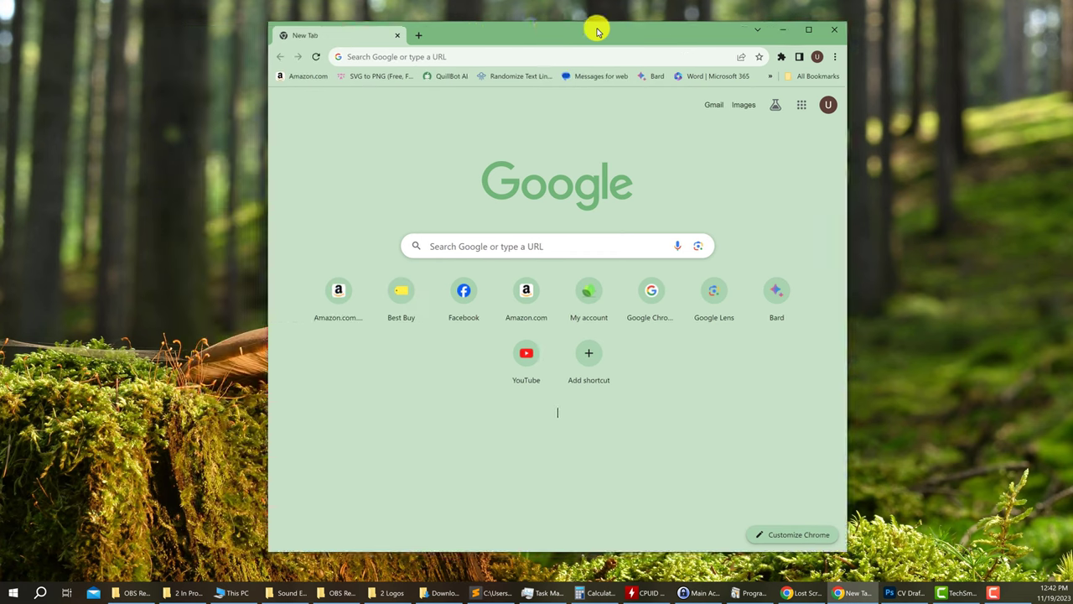